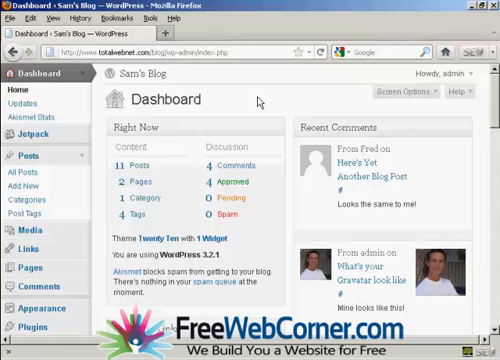
pyautogui.moveTo(298, 86)
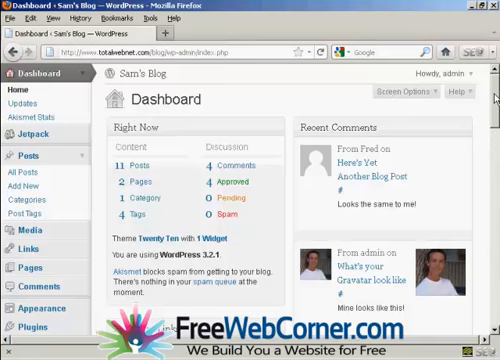
pyautogui.scroll(-3)
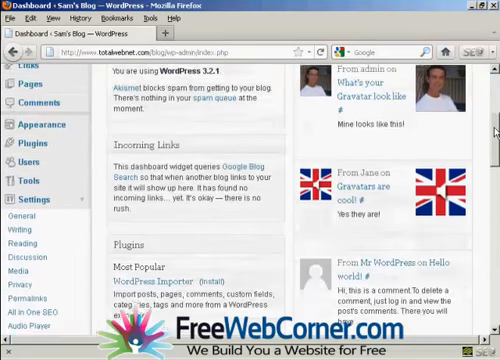
pyautogui.scroll(-3)
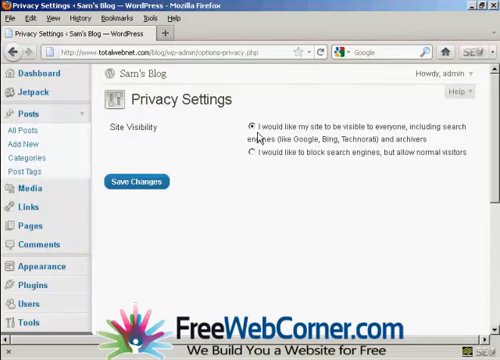
pyautogui.moveTo(446, 132)
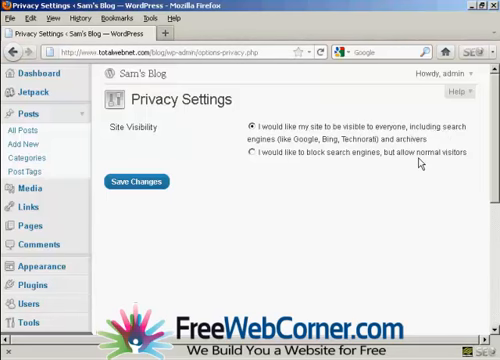
pyautogui.moveTo(210, 160)
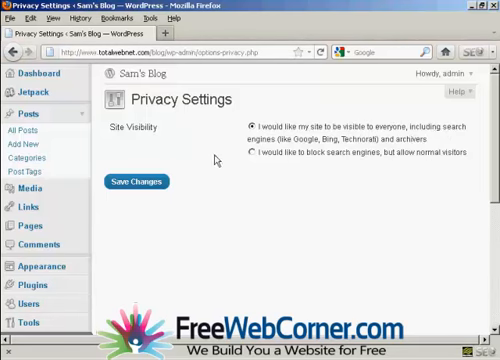